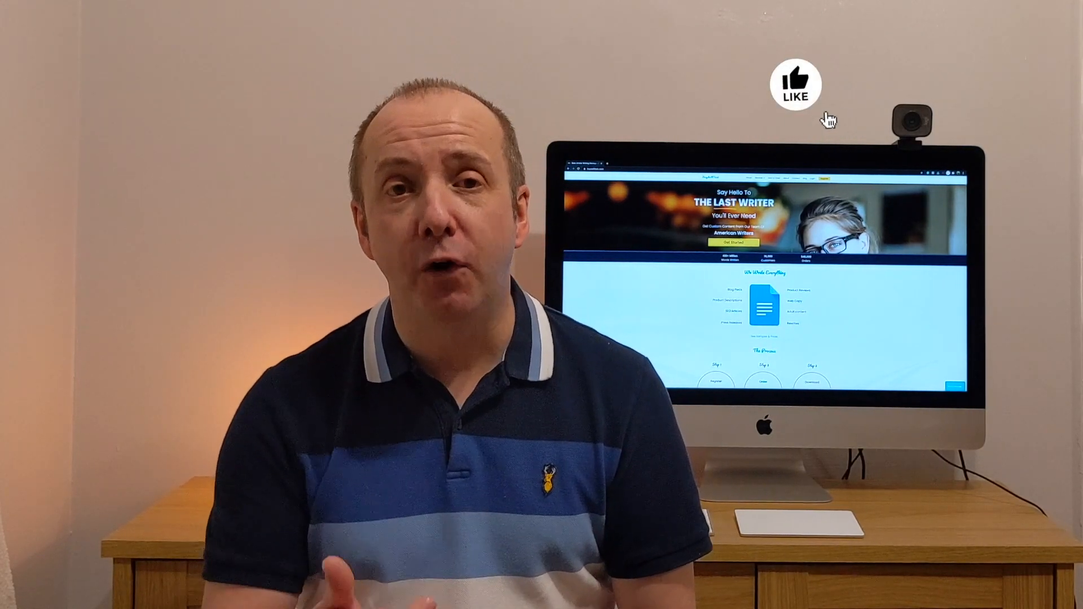
Step: Switch to the browser tab showing the buyselltext.com home page
left_click(795, 84)
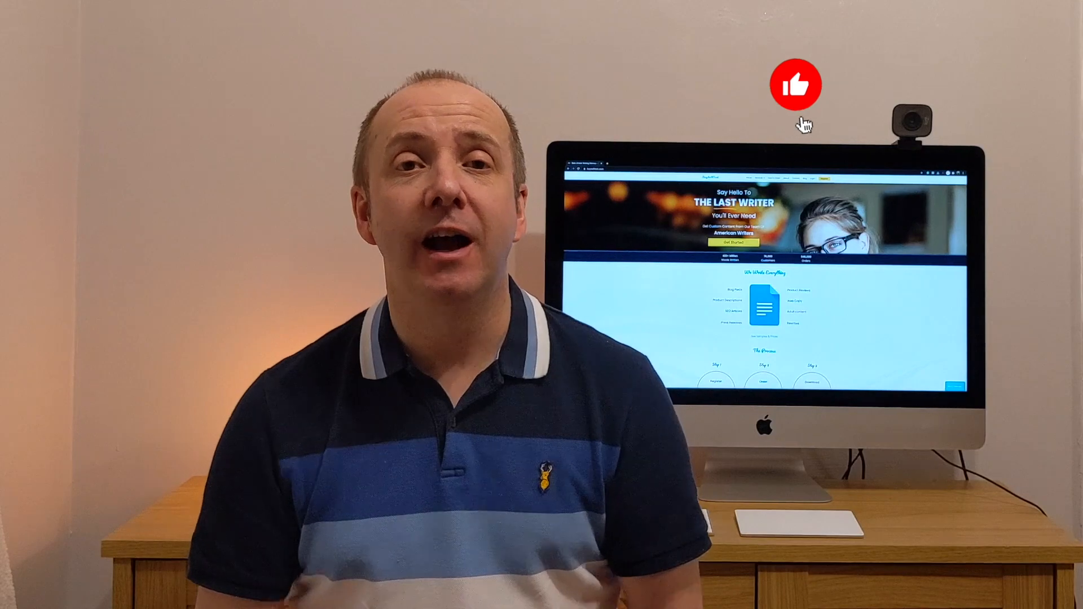
left_click(795, 83)
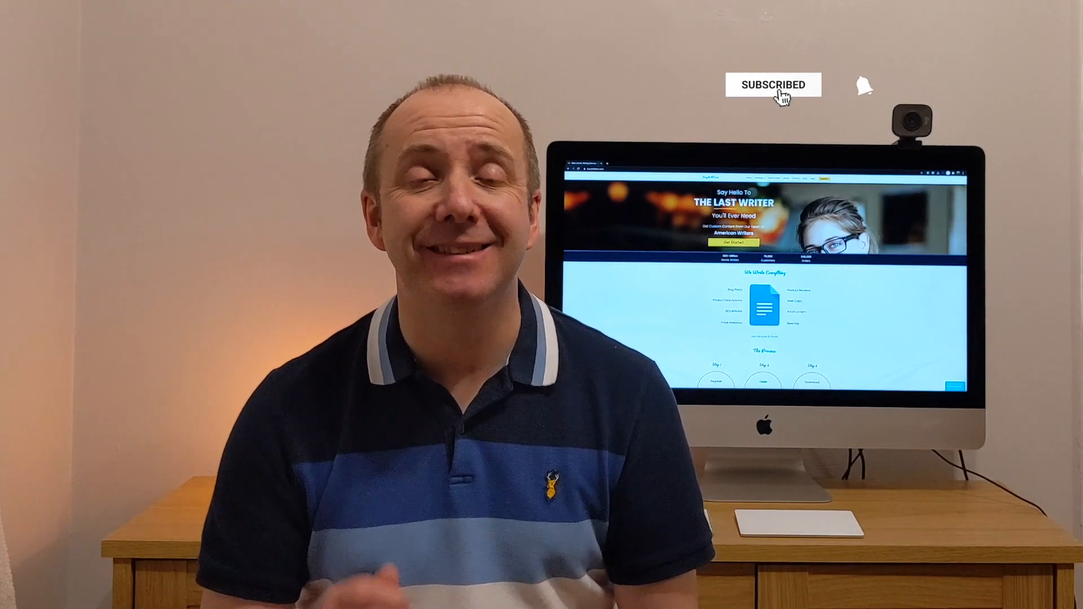
left_click(863, 87)
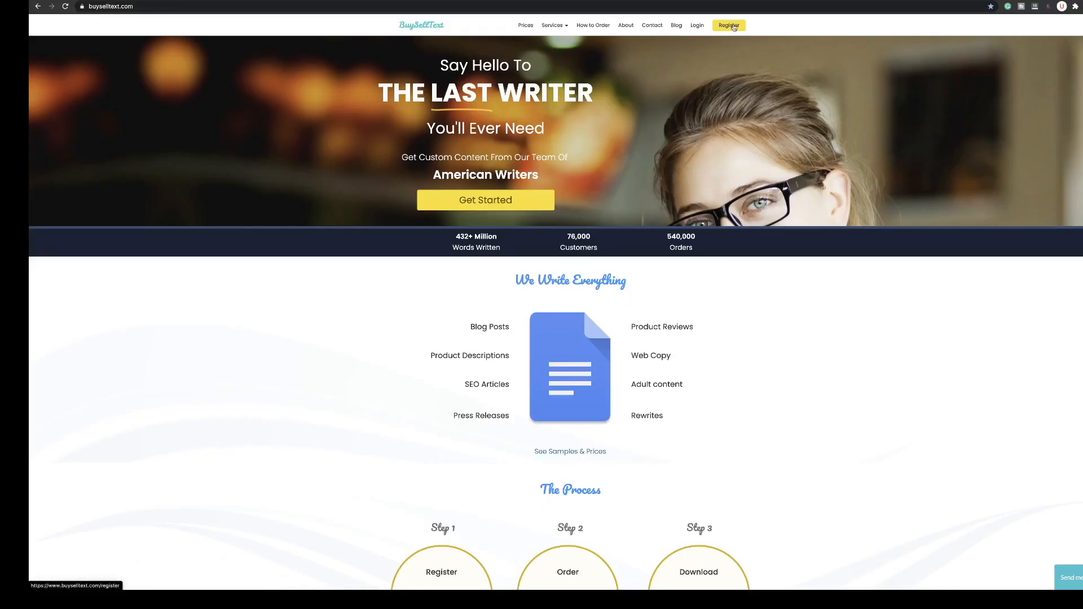
Step: Go to Register, enable 'I Have A Referral Code' and enter the code 'car'
left_click(728, 25)
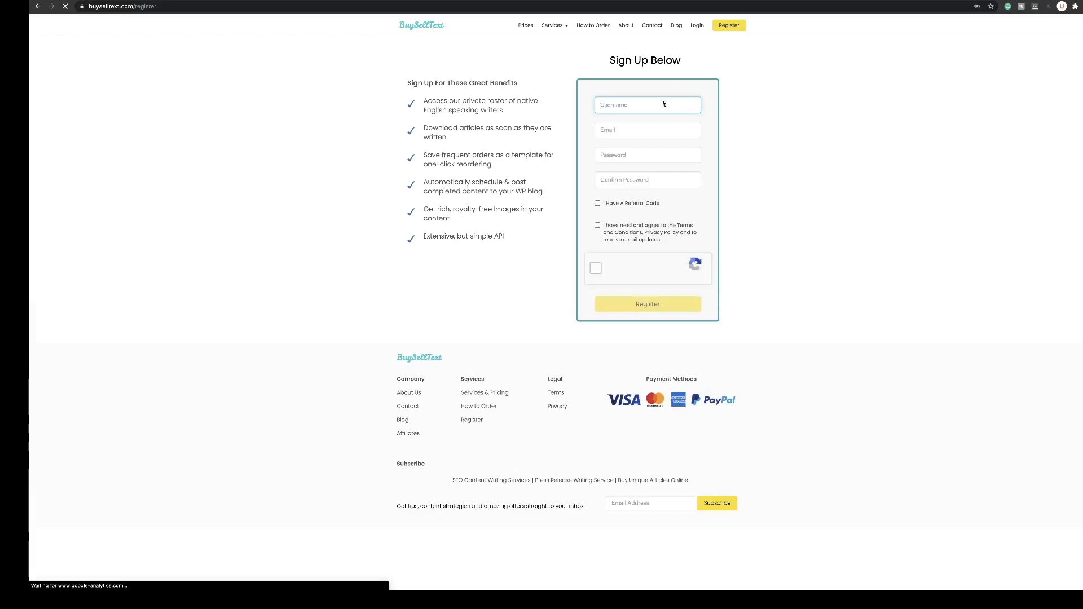
left_click(598, 203)
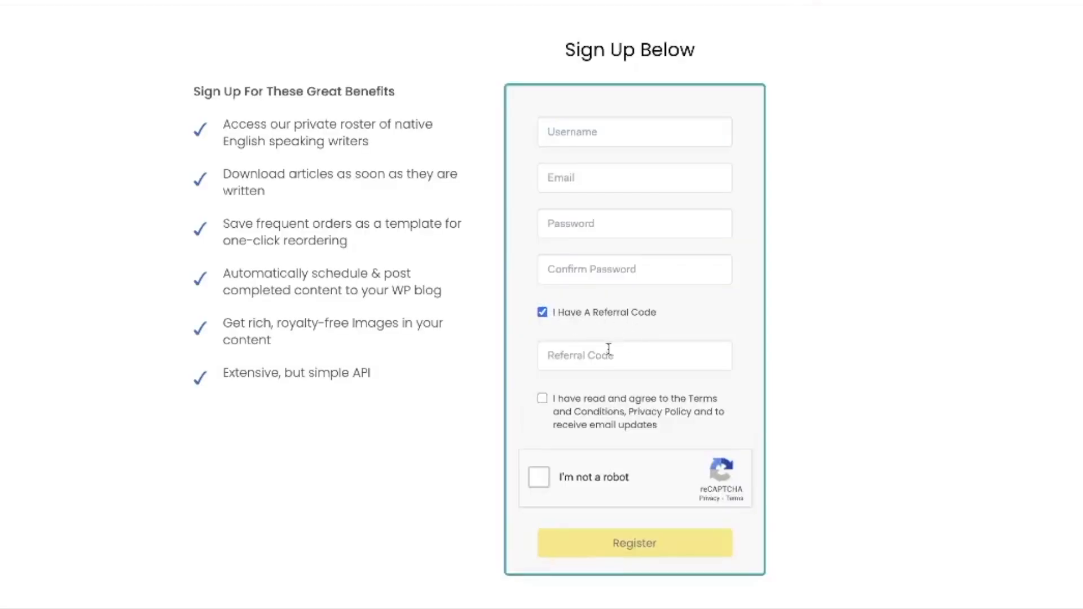
type("carl01")
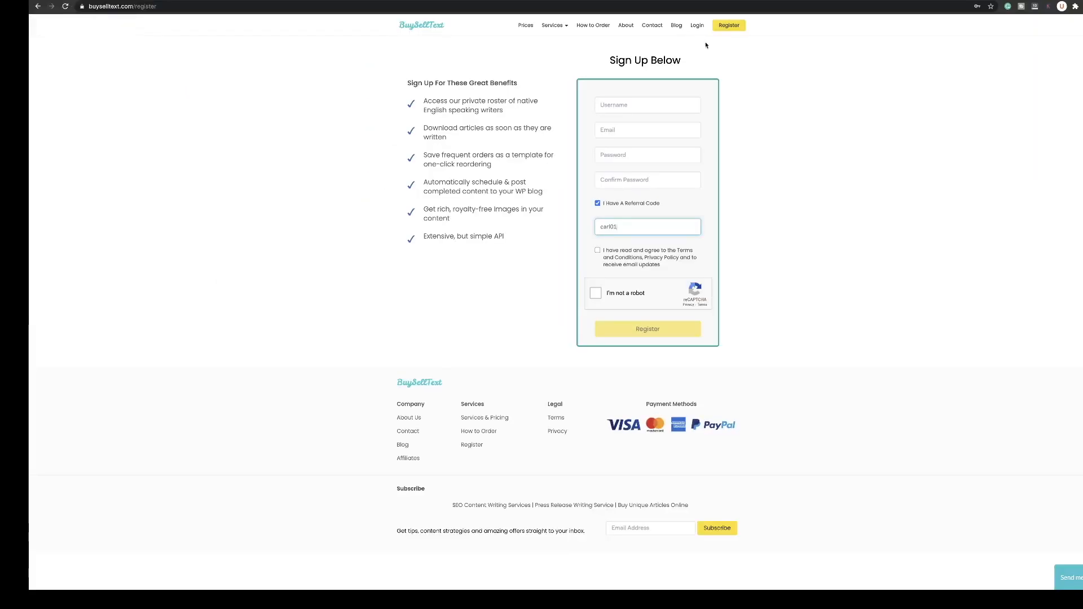
Step: Go to Login and sign in with the saved credentials to reach the dashboard
left_click(698, 26)
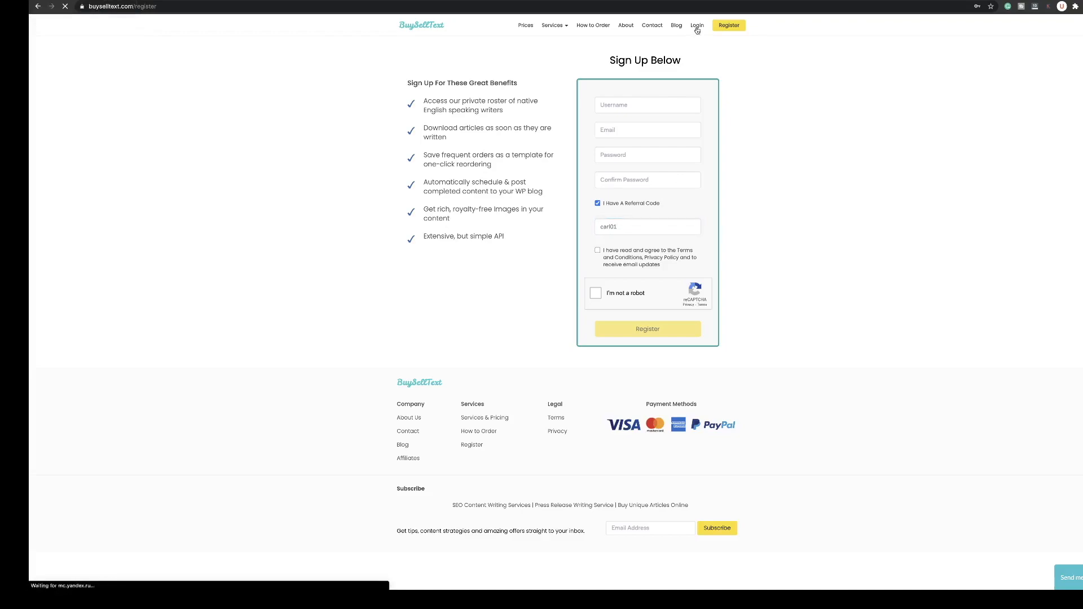
left_click(697, 26)
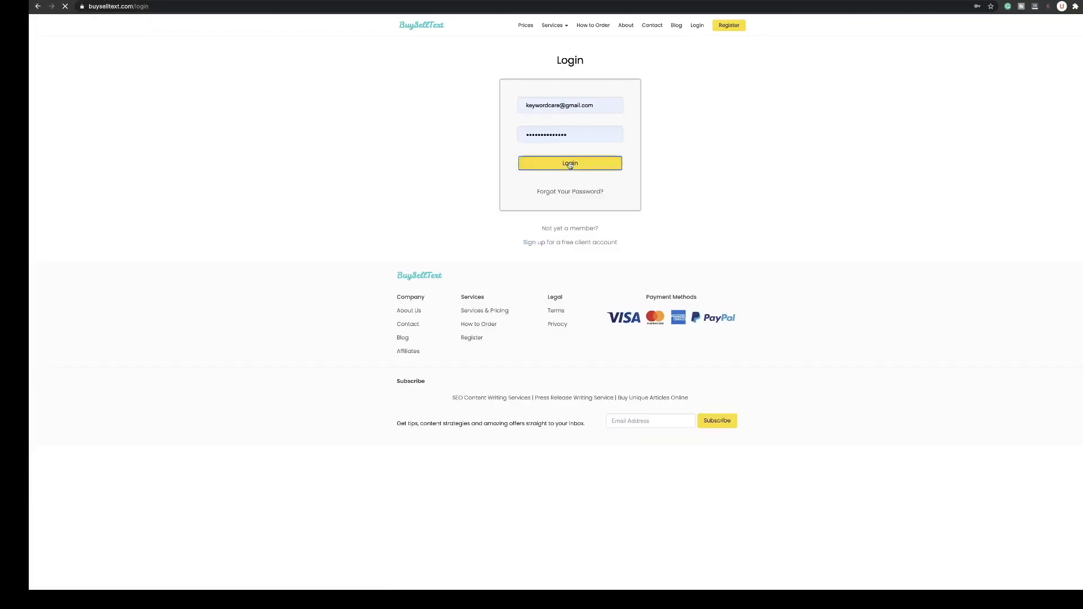
left_click(570, 162)
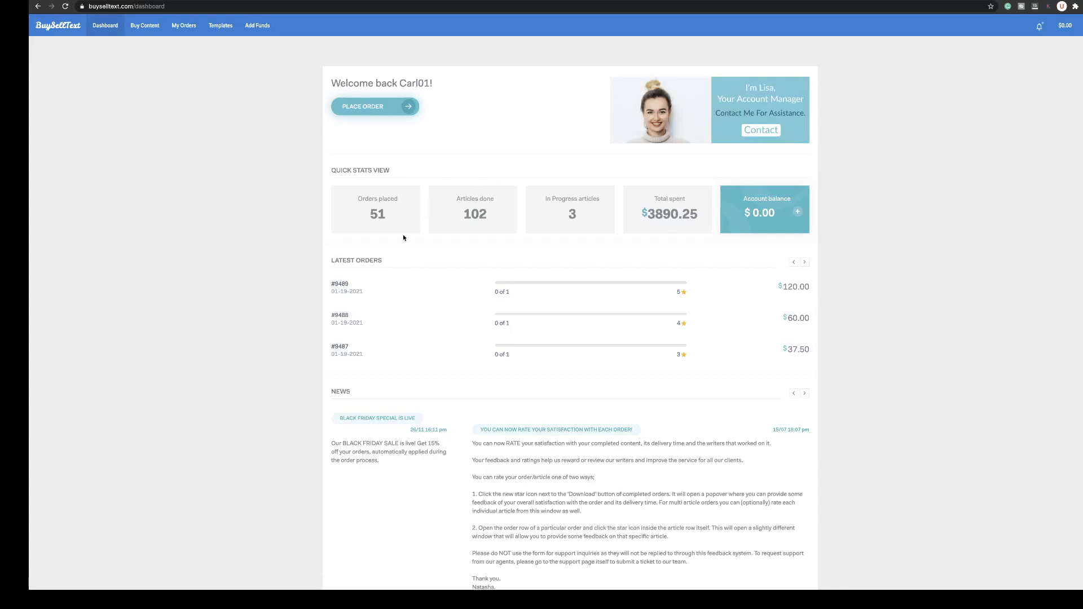
mouse_move(457, 252)
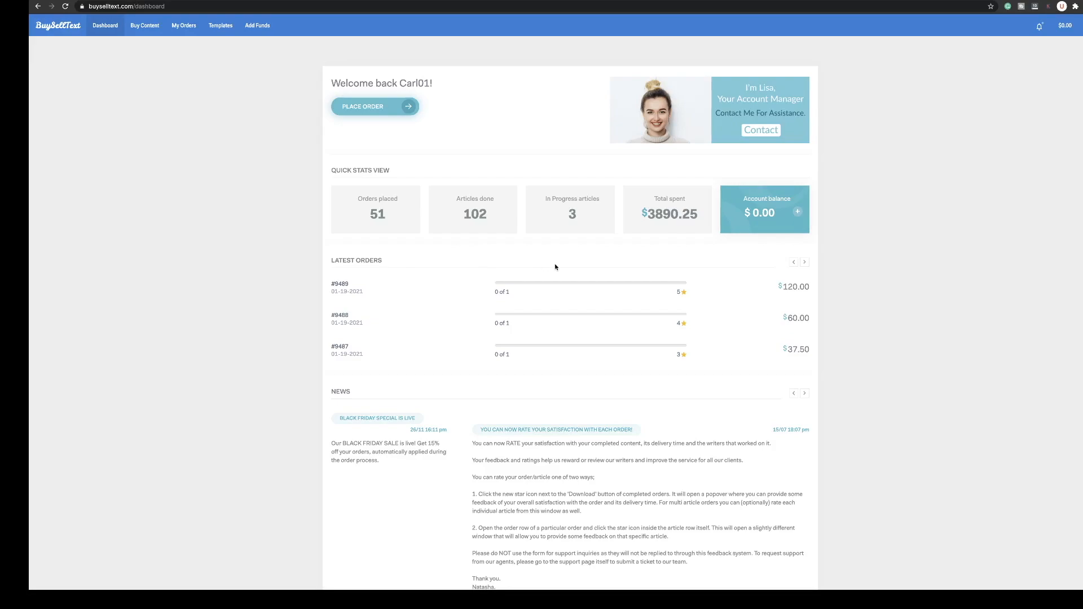
mouse_move(588, 270)
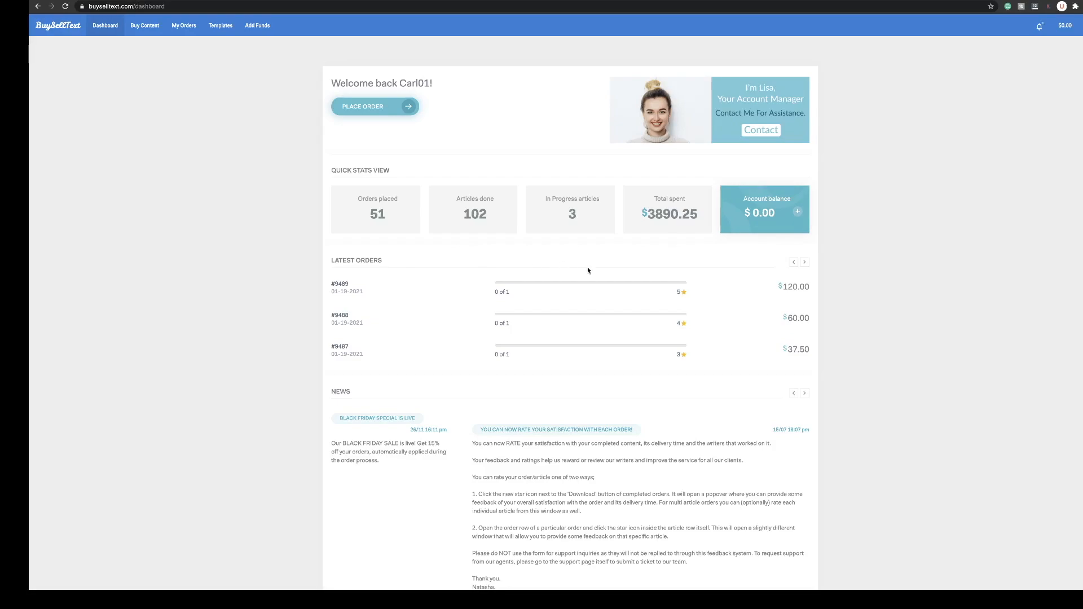
double_click(667, 213)
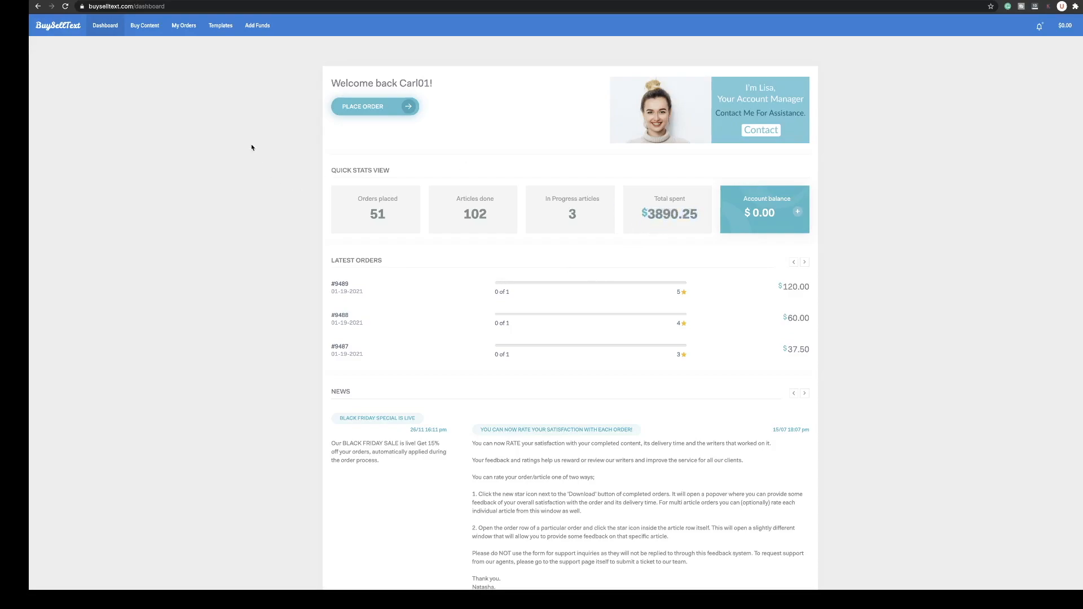
mouse_move(184, 26)
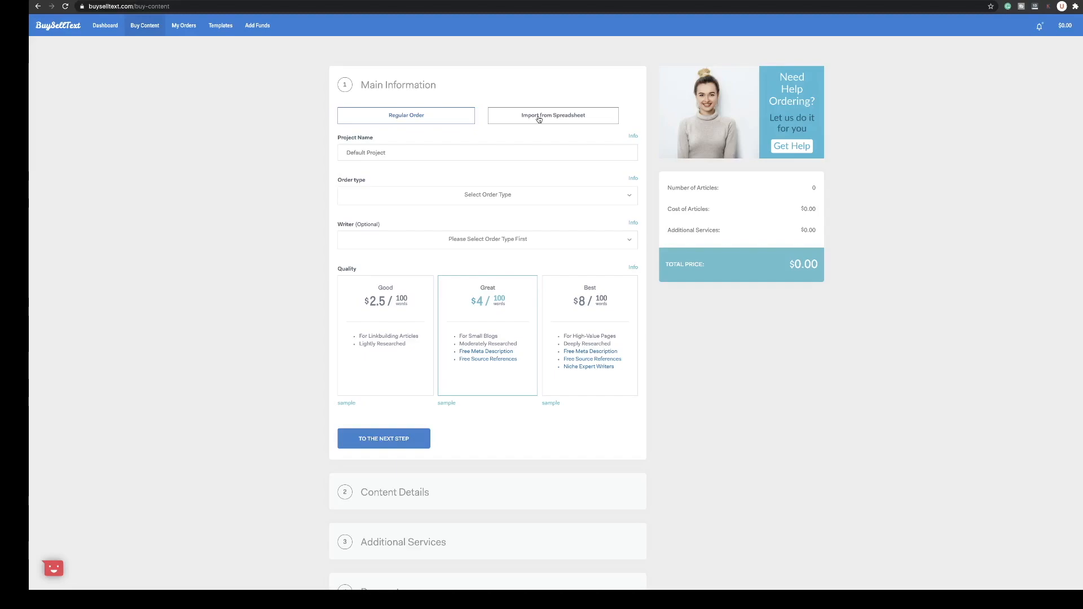
mouse_move(493, 167)
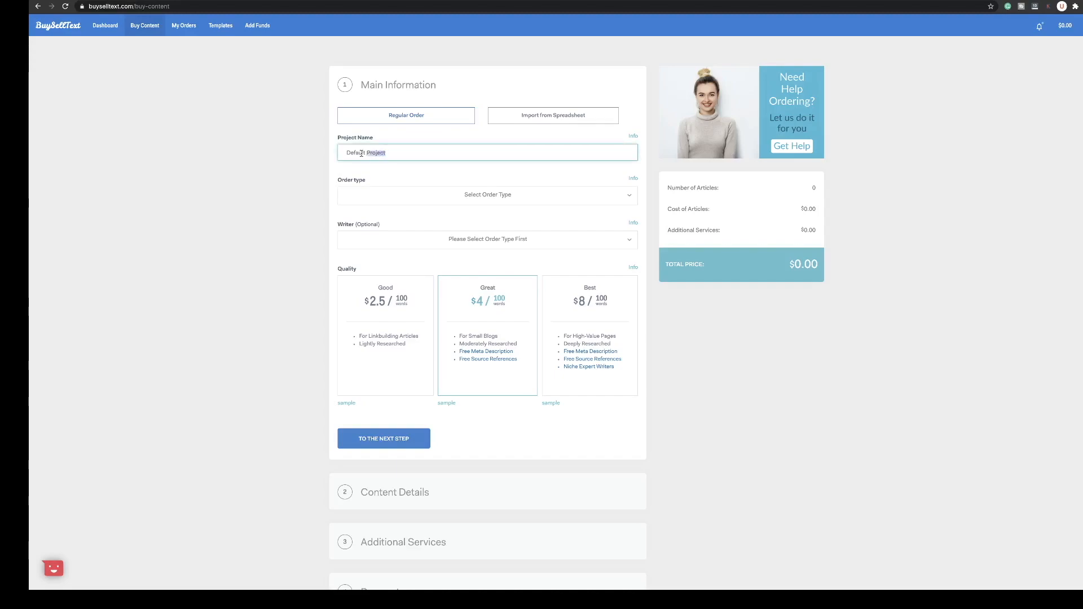
Step: Start a Buy Content order and name the project 'fish finder 1'
type("fish finder 1")
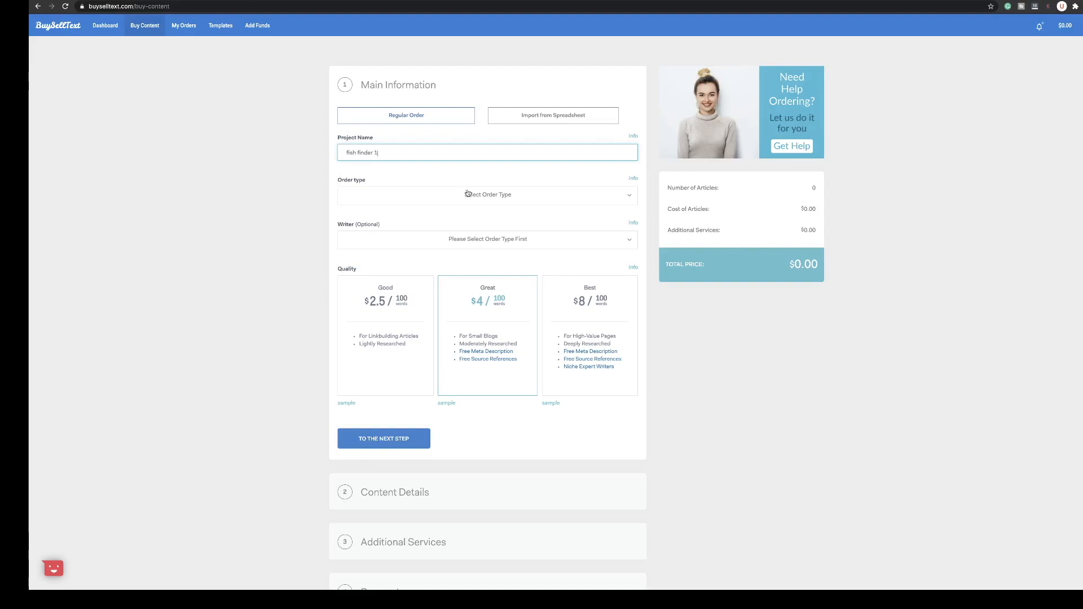
Step: Set order type Product Review, no specific writer, Good $2.5 per 100 words tier, and continue
left_click(487, 194)
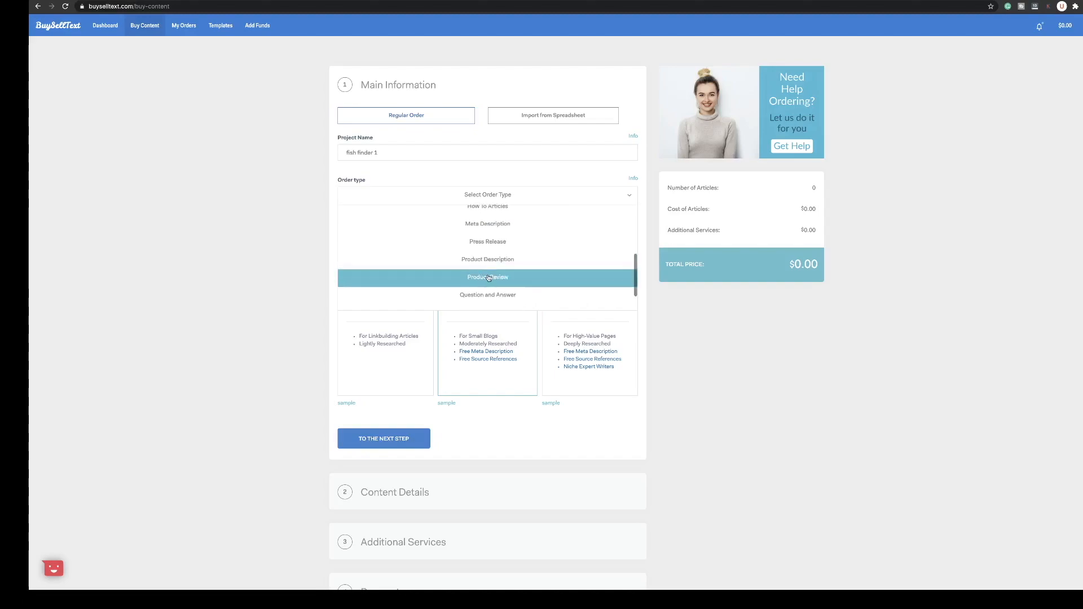
left_click(487, 277)
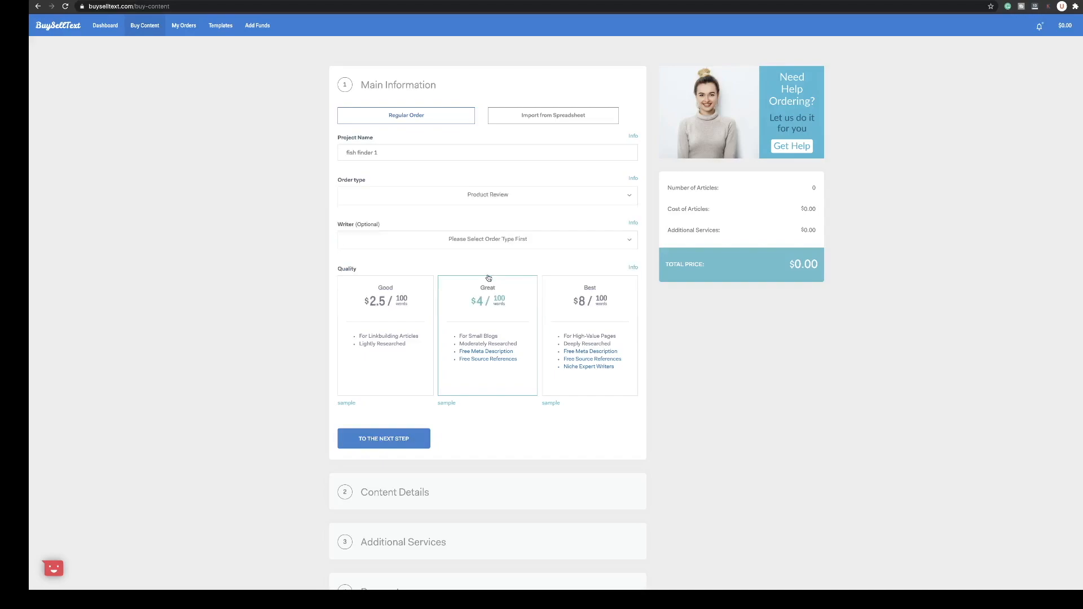
left_click(487, 239)
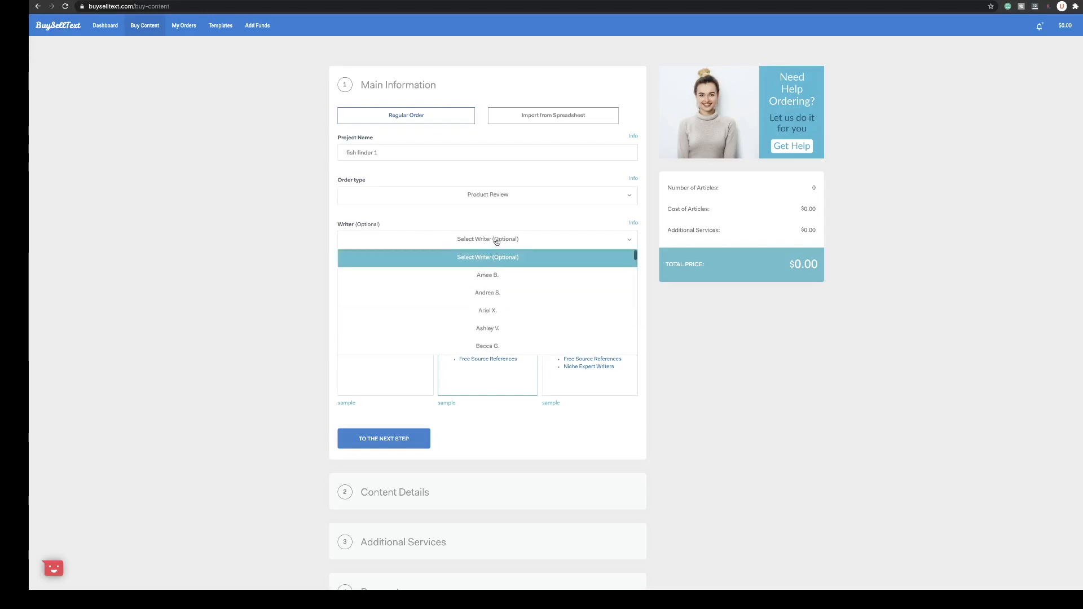
left_click(487, 240)
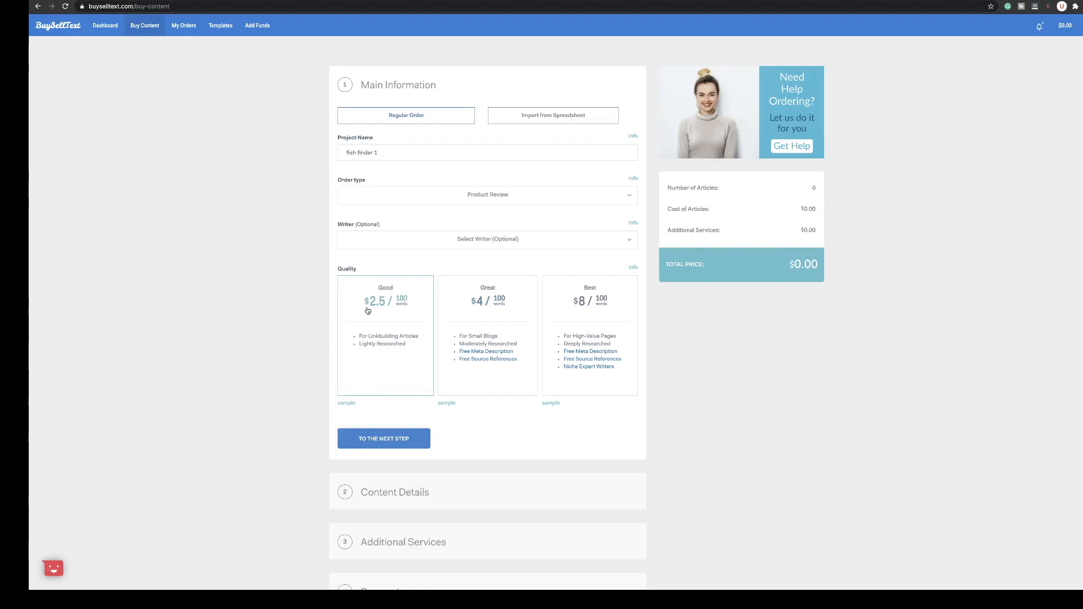
mouse_move(392, 313)
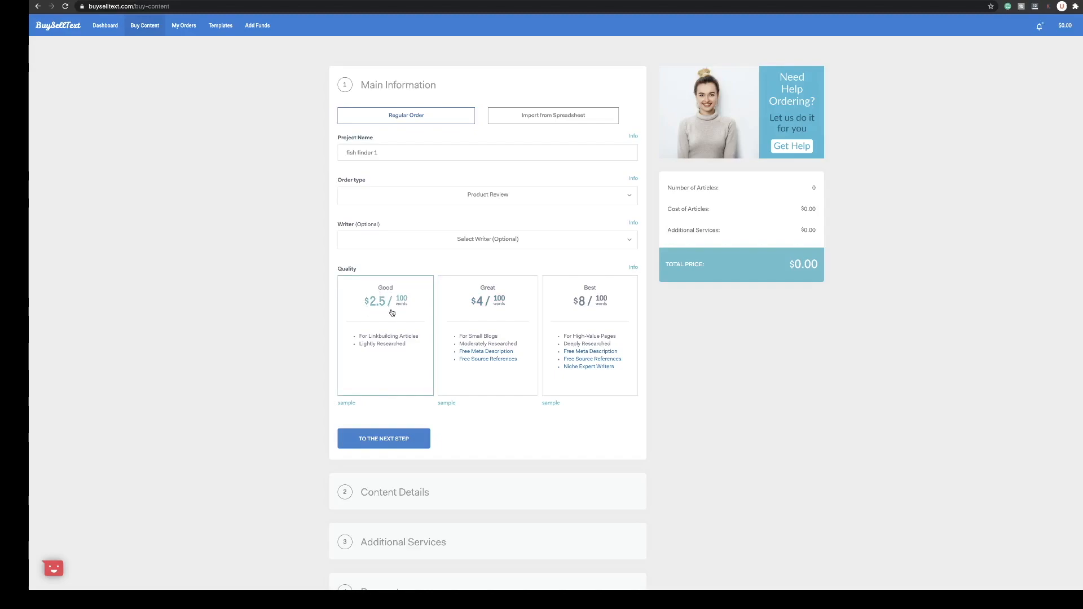
left_click(384, 437)
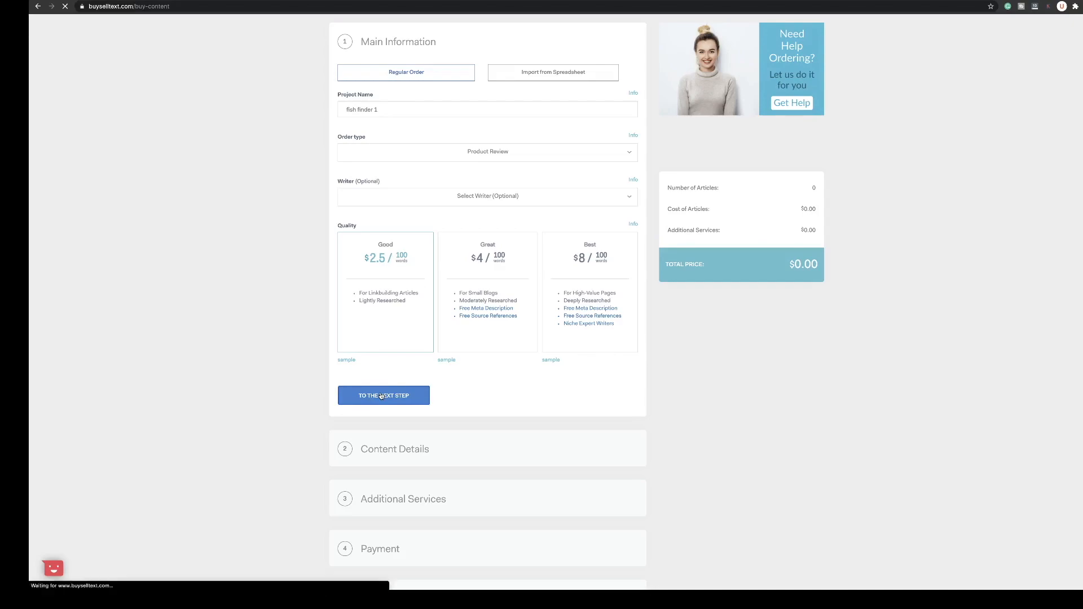
left_click(383, 395)
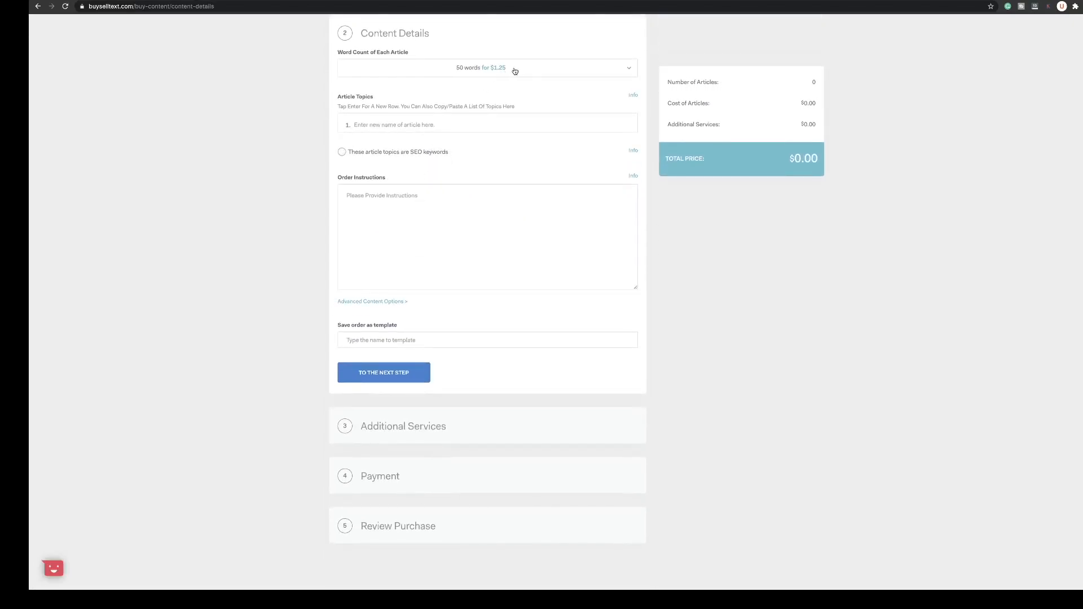
Step: Choose 1500 words and copy the Deeper Start Smart Fish Finder title as the article topic
left_click(488, 66)
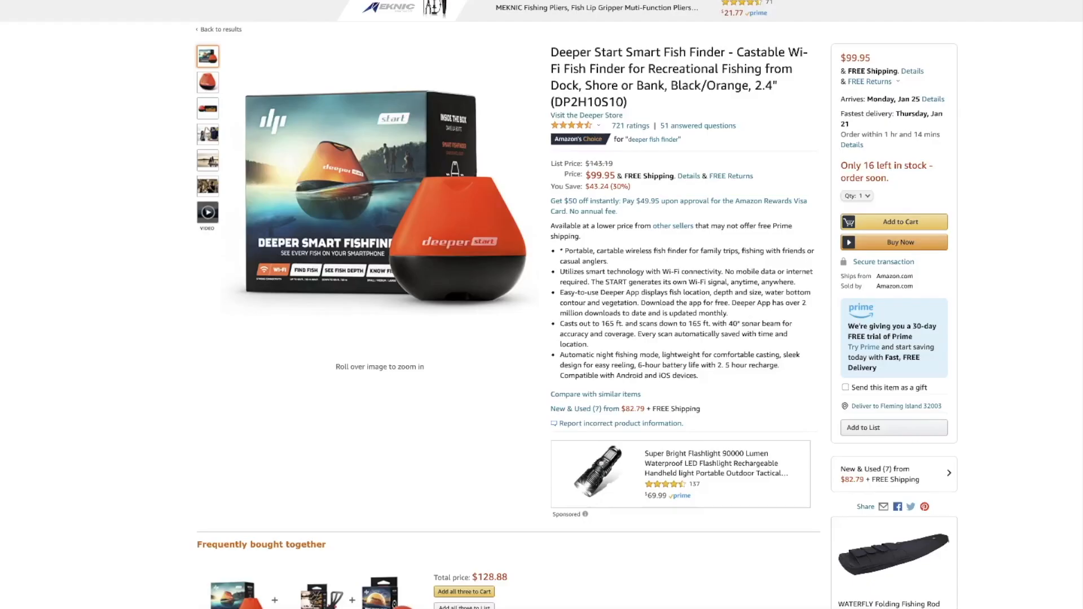
left_click_drag(552, 52, 718, 52)
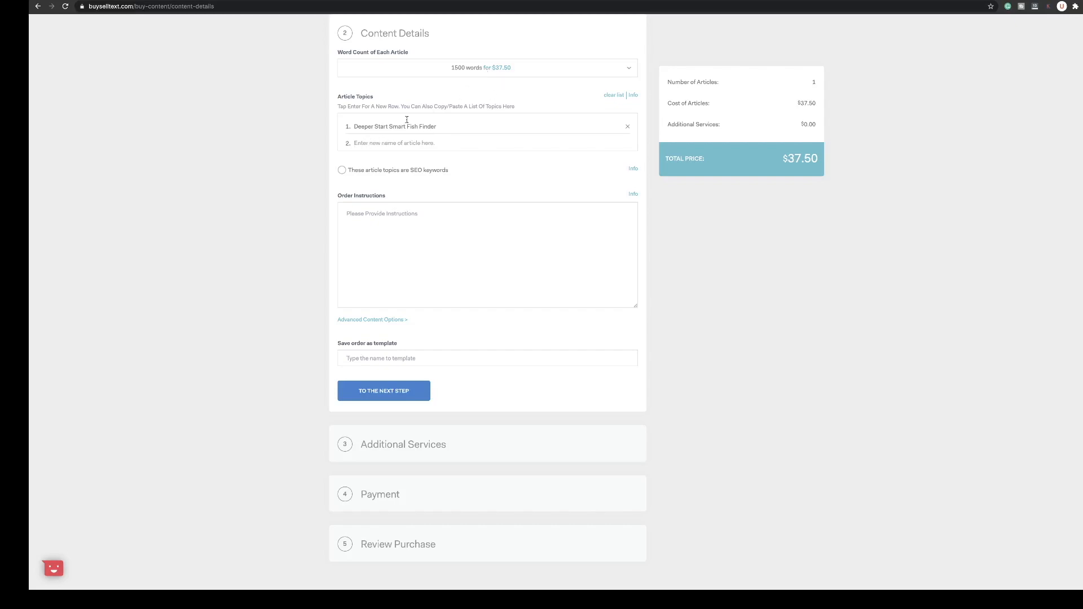
mouse_move(368, 214)
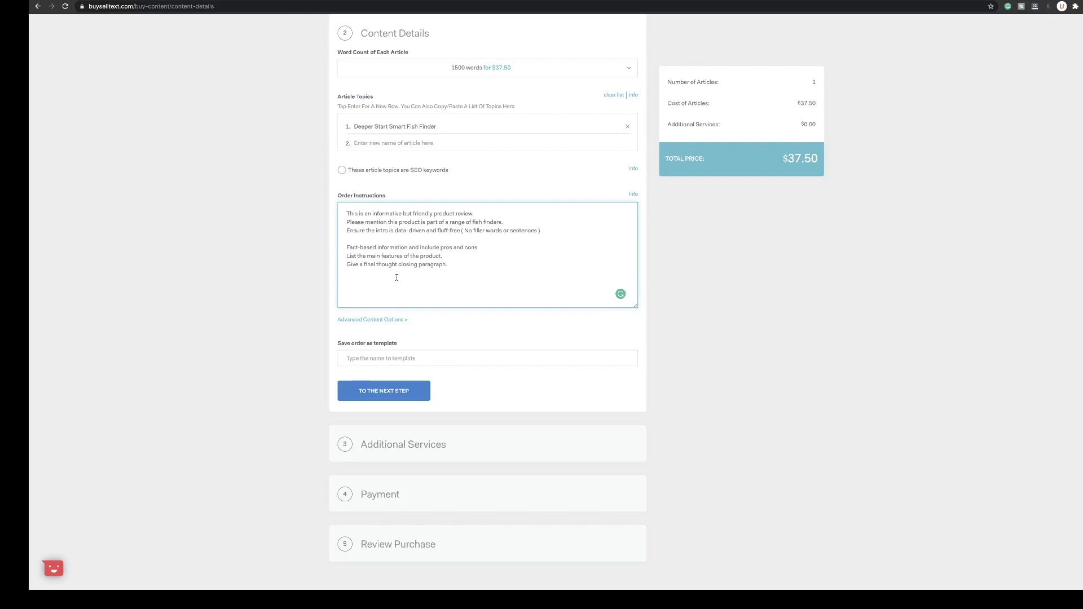
Step: Enter review guidelines asking for a friendly, data-driven review with pros, cons and closing paragraph
scroll("down", 3)
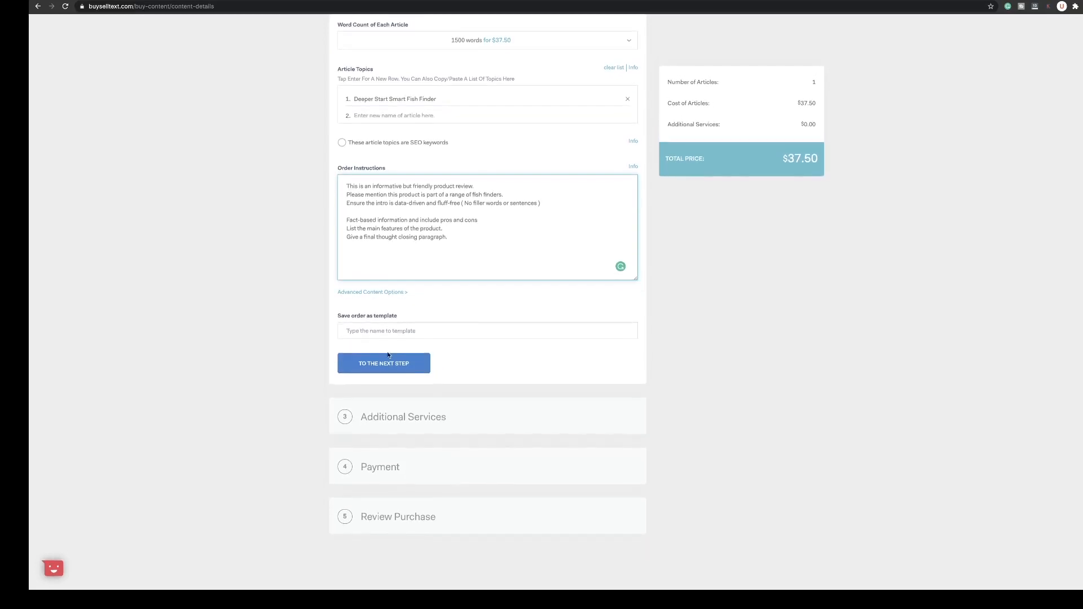
Step: Continue to Additional Services, leaving WordPress posting, 24 hour delivery, meta description and references off
left_click(384, 363)
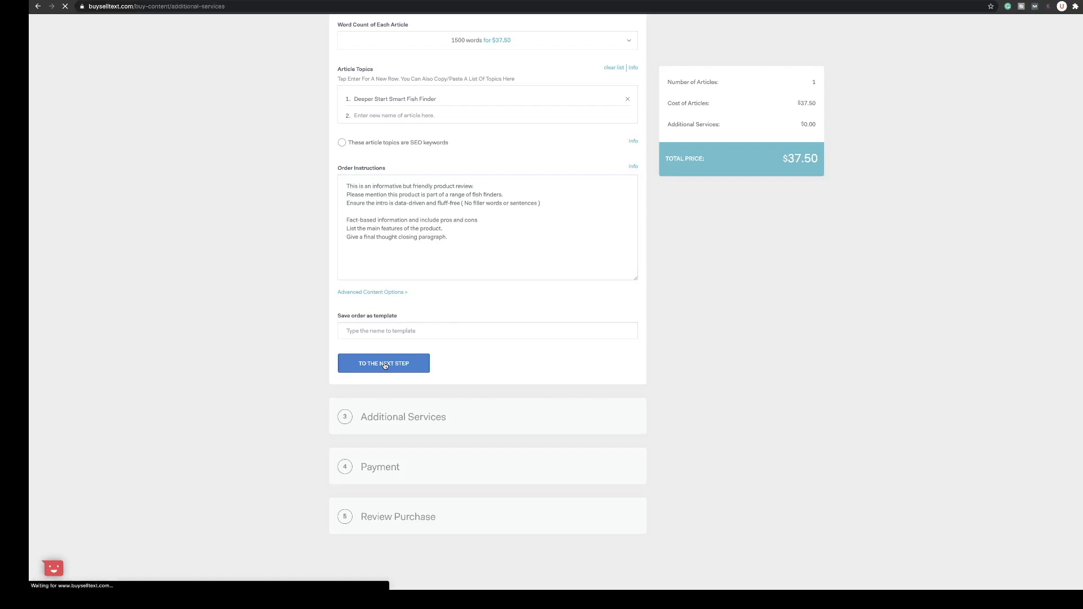
left_click(384, 362)
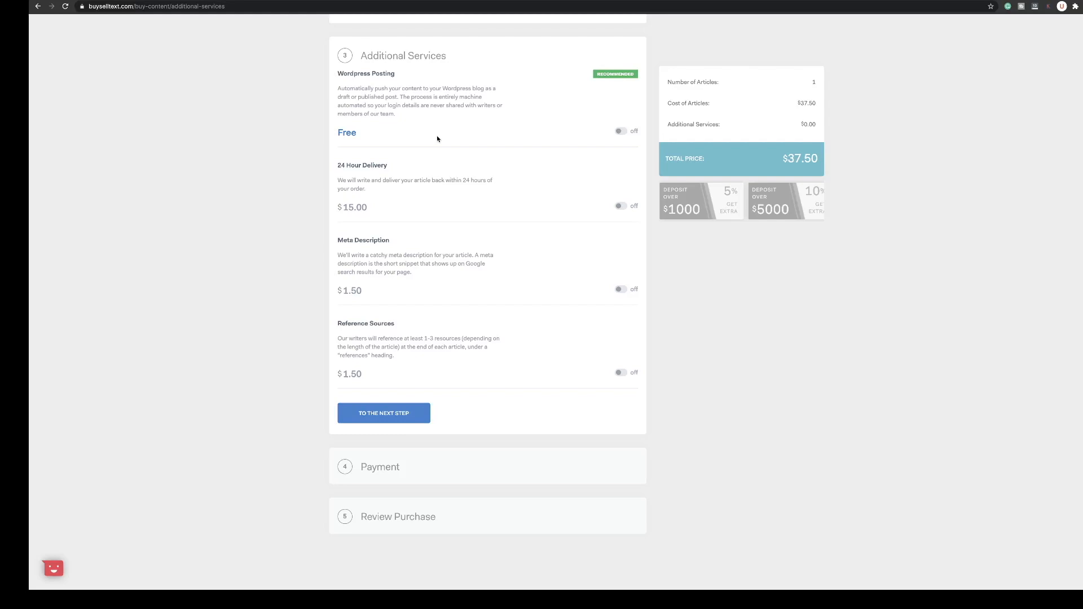
mouse_move(519, 142)
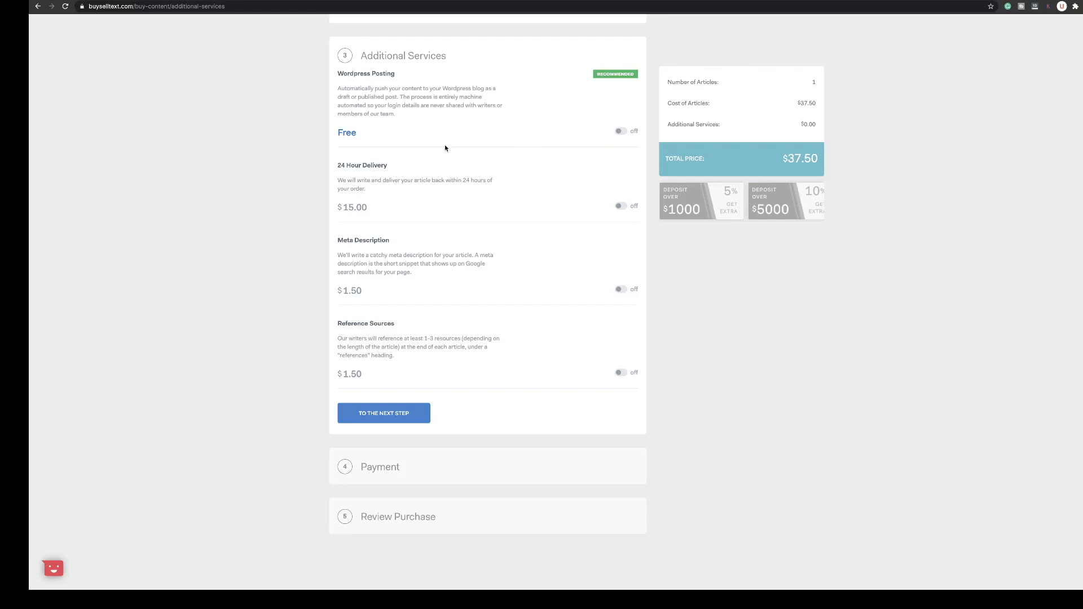
mouse_move(396, 202)
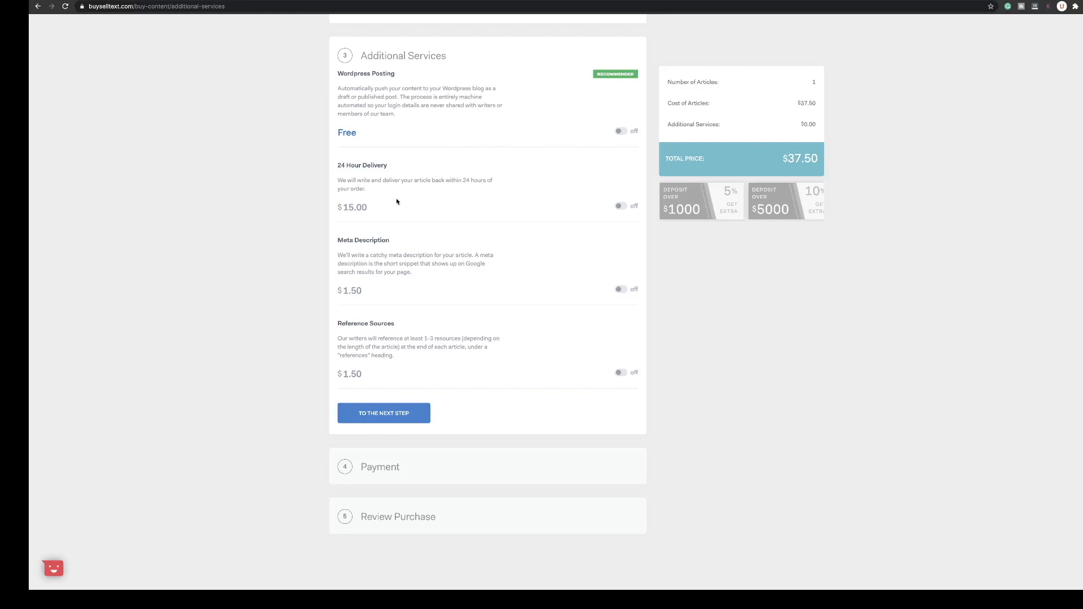
mouse_move(399, 205)
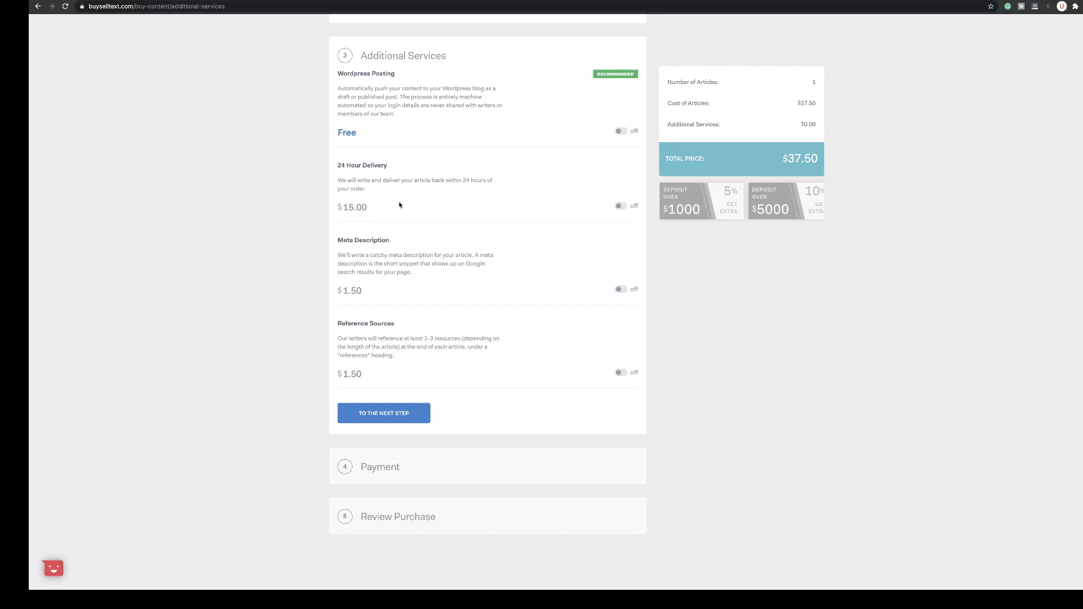
mouse_move(390, 257)
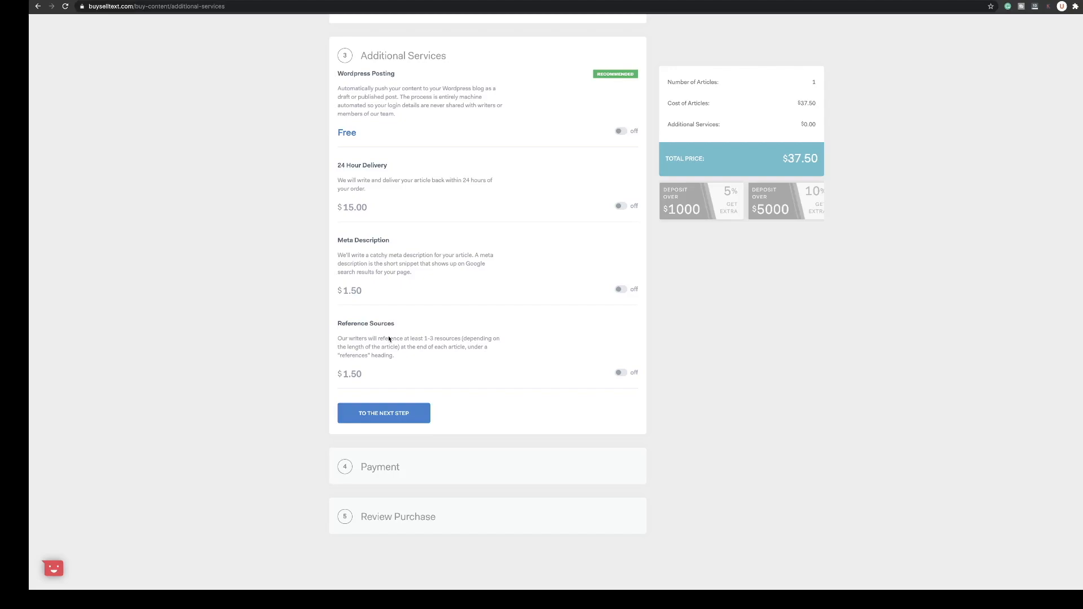
Step: Continue to the Payment section showing the $37.5 deposit with PayPal and credit card options
left_click(383, 413)
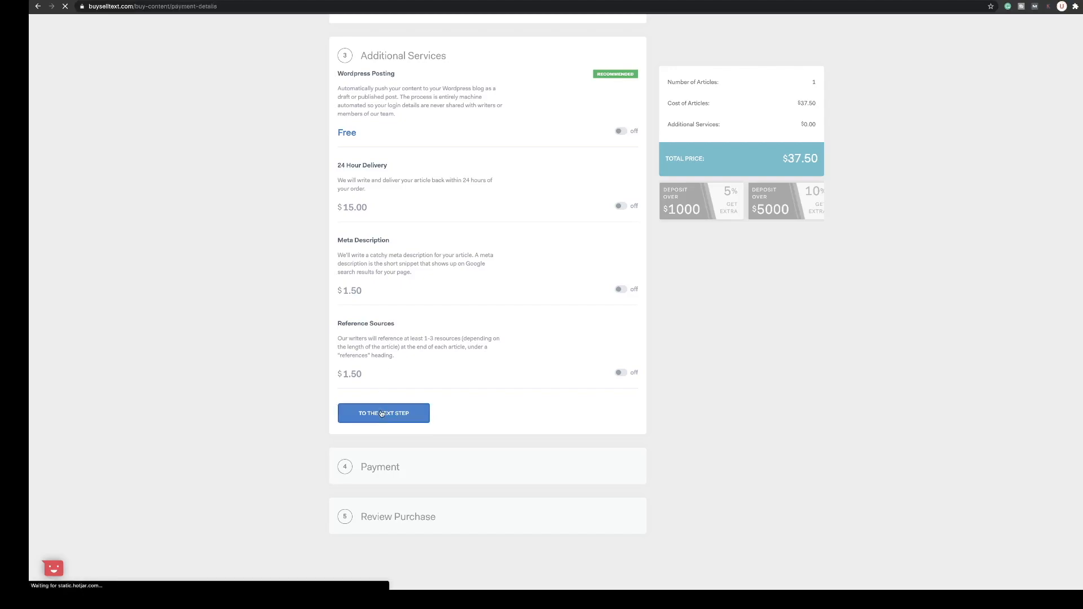
left_click(383, 413)
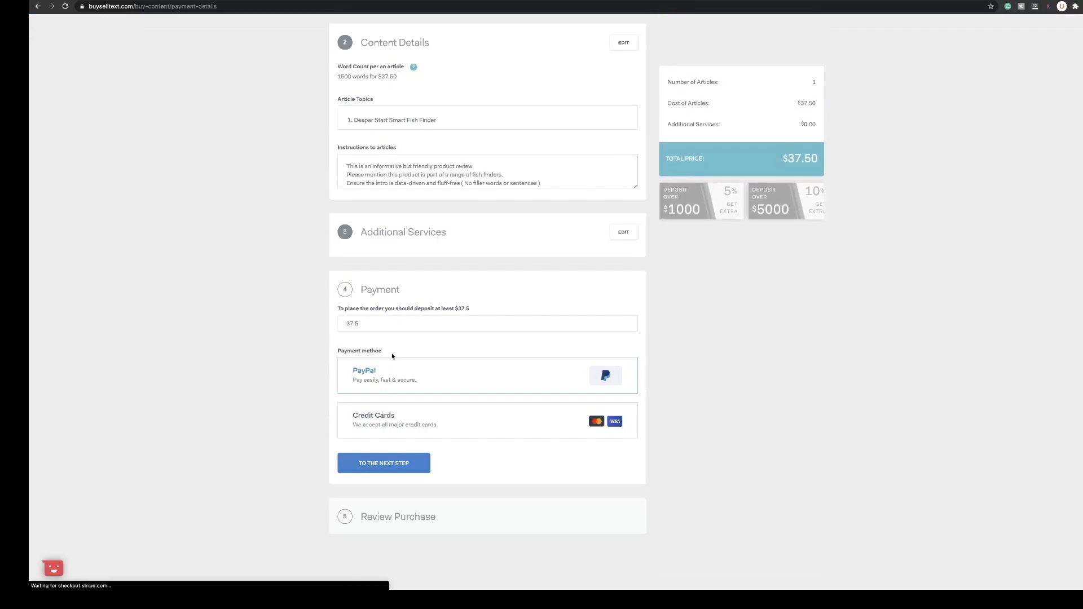
scroll("down", 3)
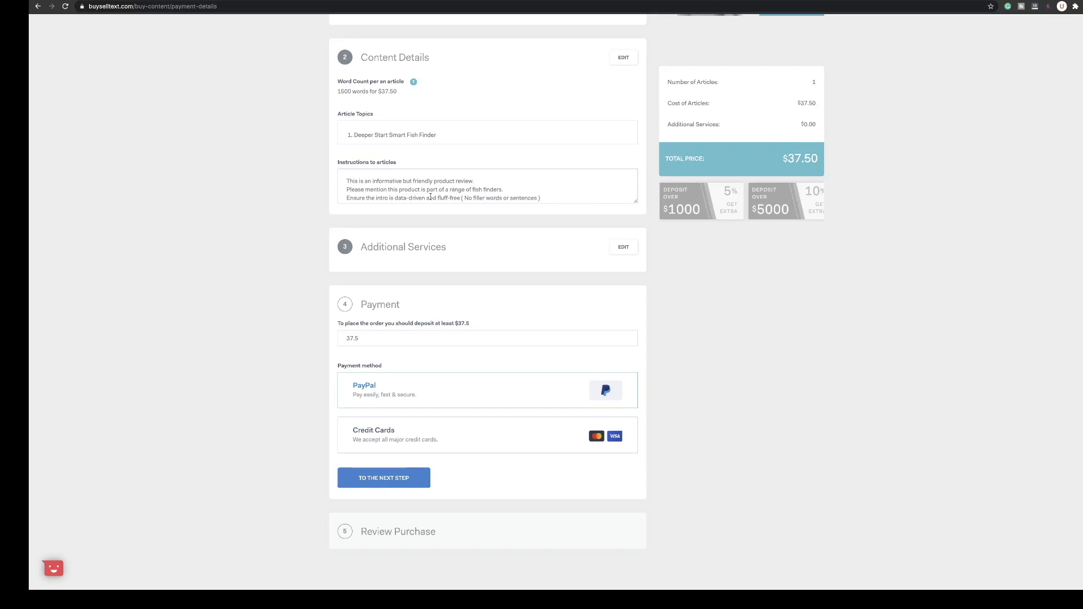
mouse_move(383, 392)
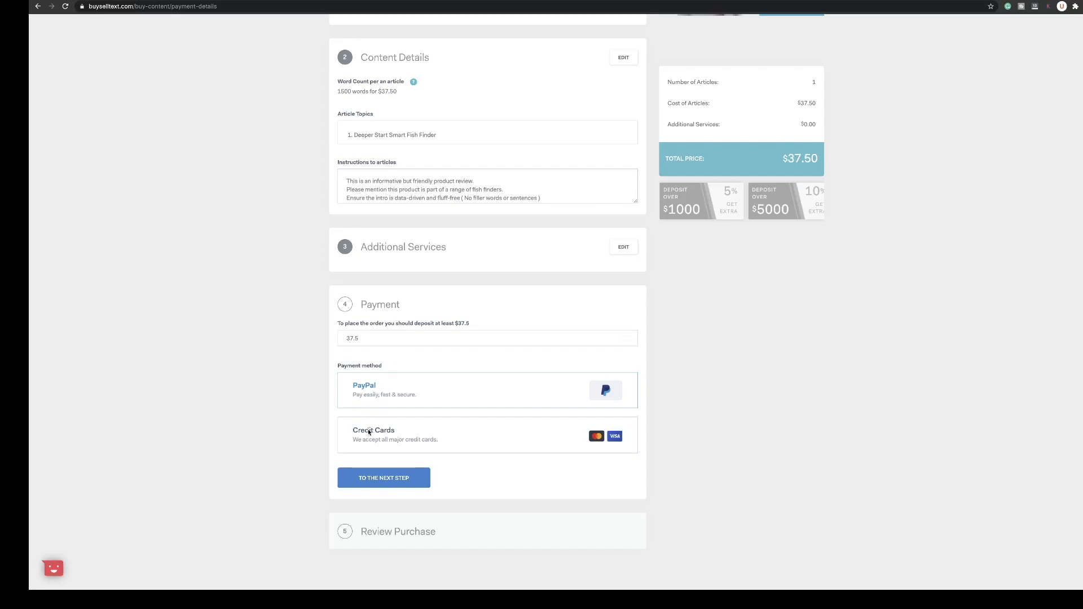
mouse_move(396, 417)
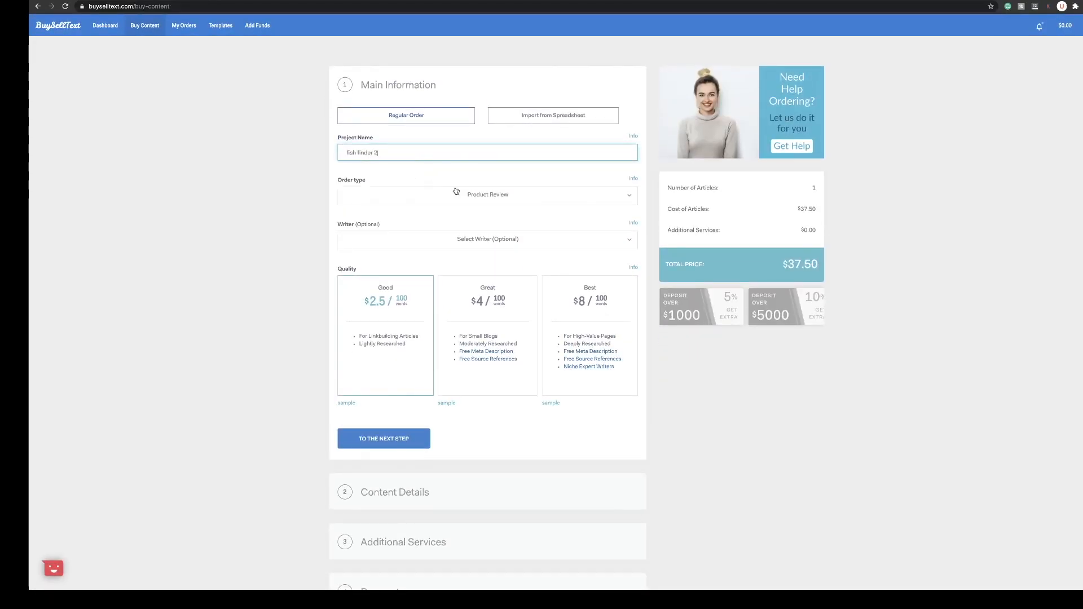
Step: Fill the second order's topic 'Deeper PRO+ Castable and Portable Fish Finder' and review instructions, advancing to a $60.00 total
left_click(384, 437)
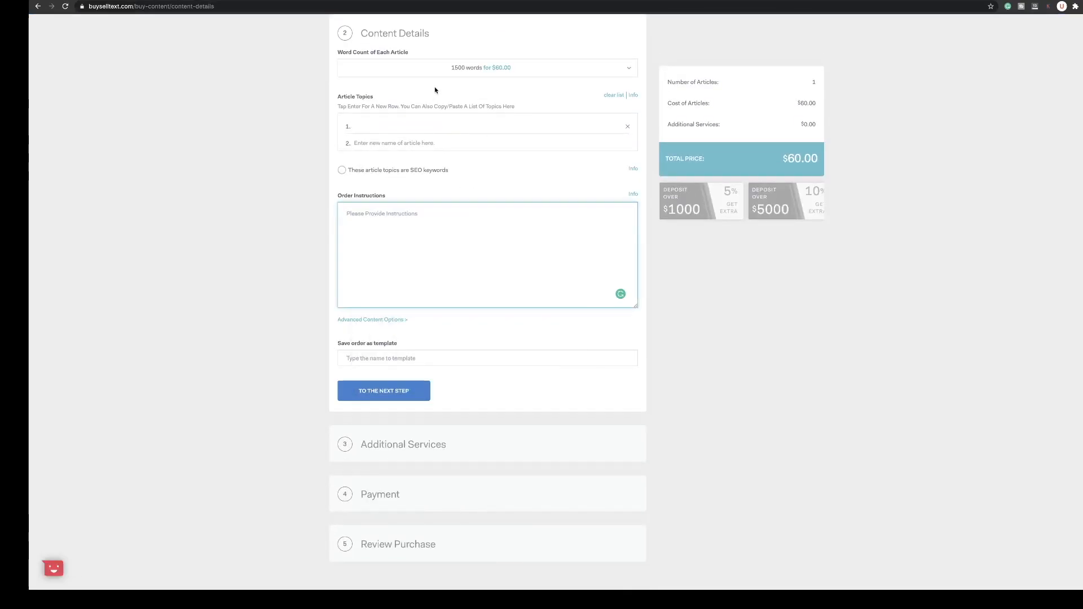
type("Deeper PRO+ Castable and Portable Fish Finder")
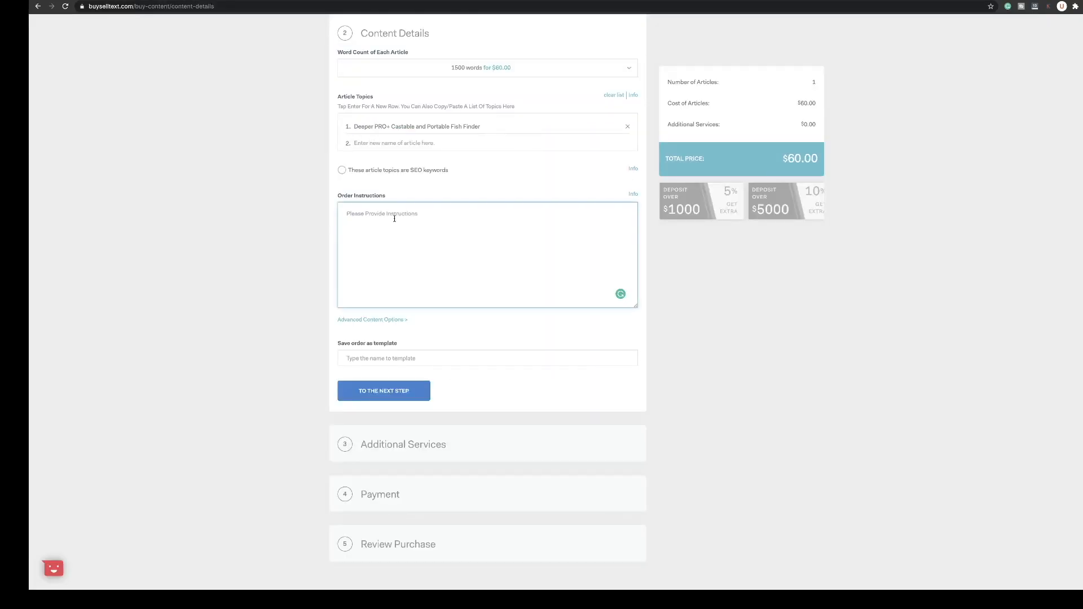
type("Please provide a well structure product review for this fish finder. In a friendly but data driven format.")
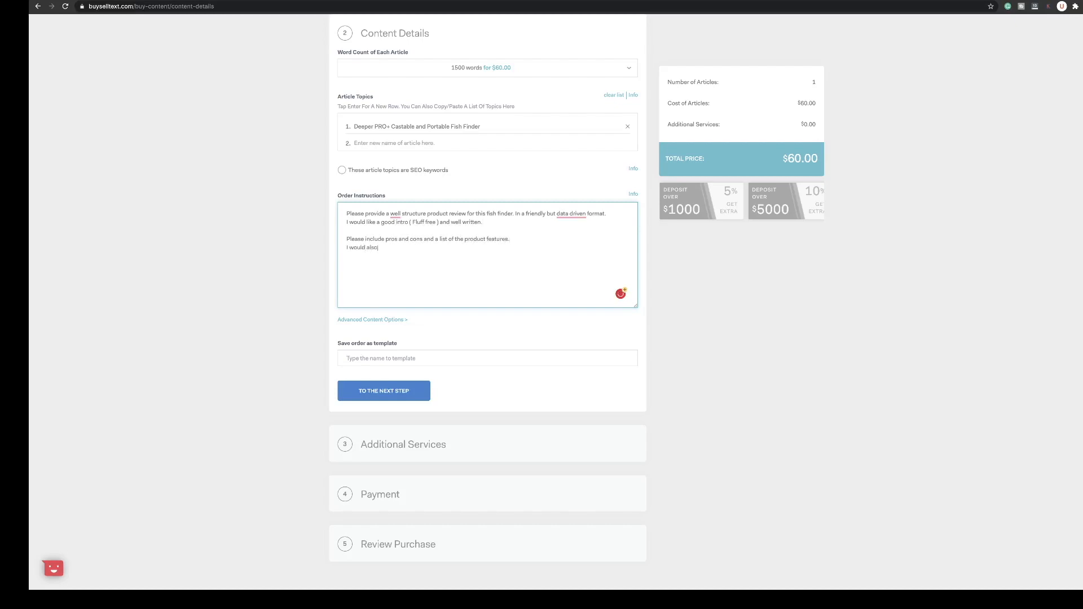
left_click(383, 391)
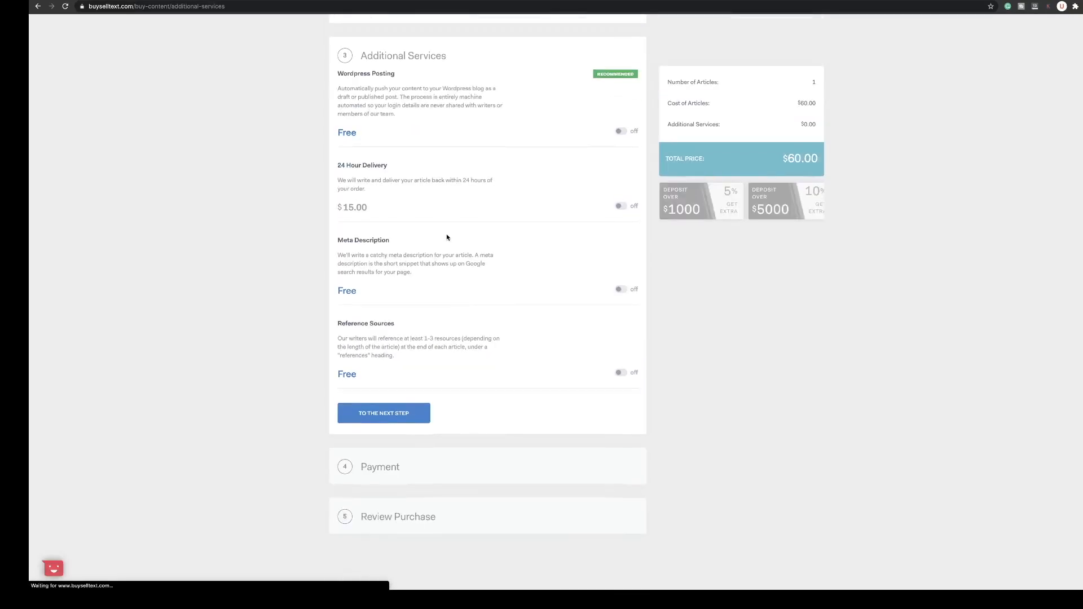
left_click(384, 413)
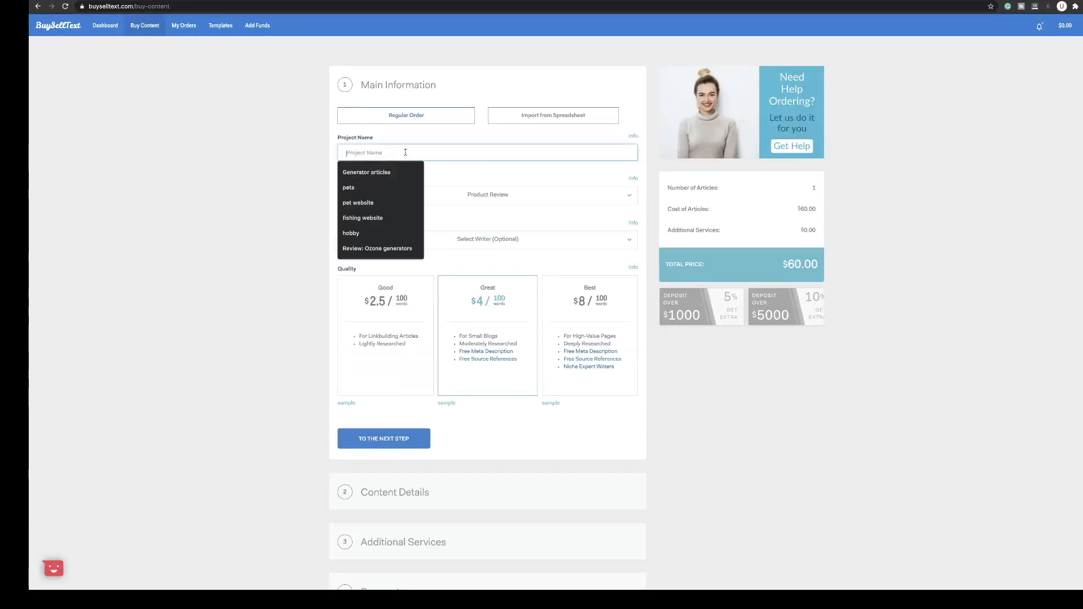
Step: Start a new order and name the project 'fish finder 3'
type("fish finder 3")
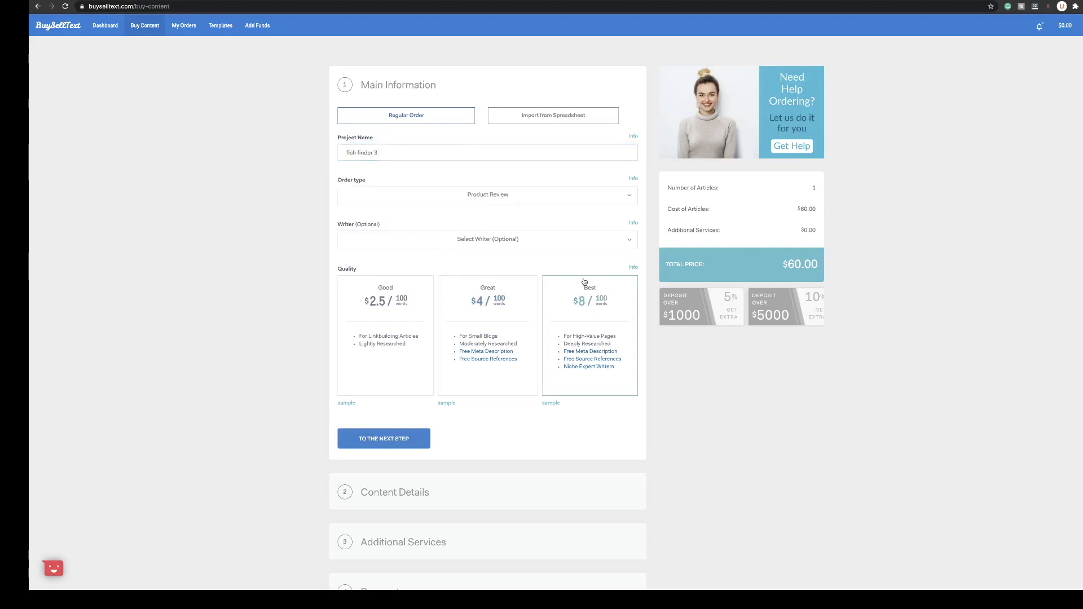